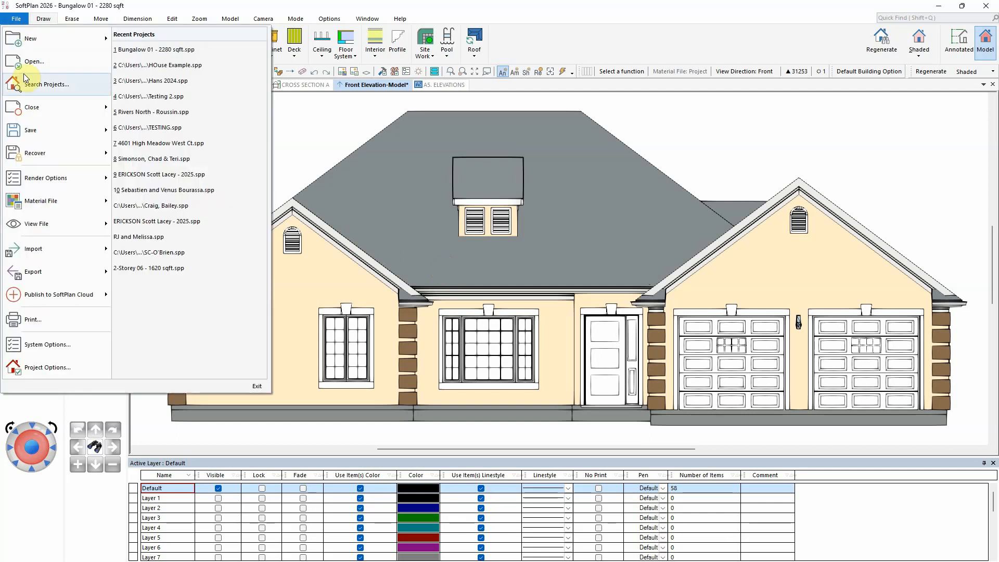
- Save the front elevation model as the SoftPlan drawing 'FRONT ELEVATION' and confirm save options
left_click(31, 130)
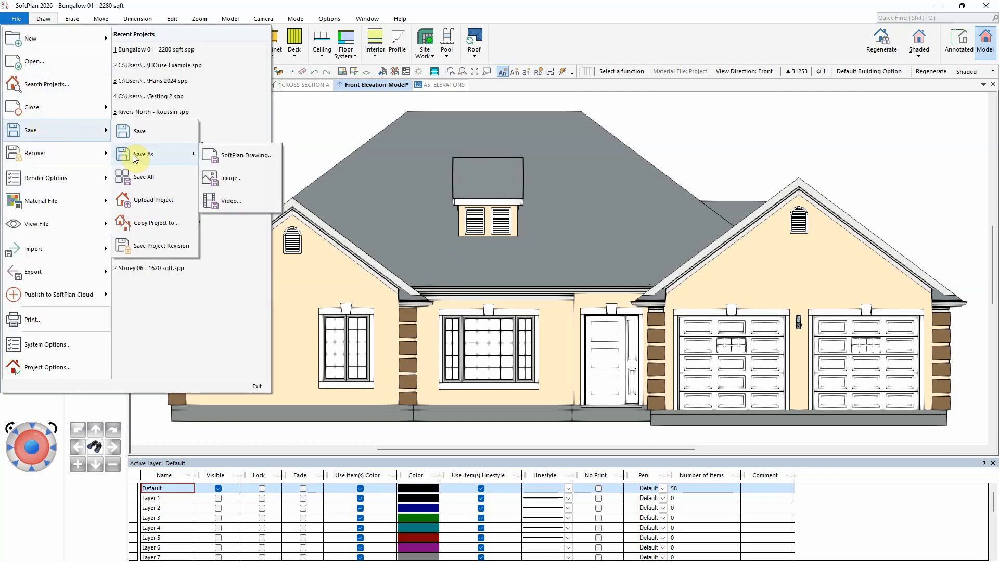
left_click(244, 155)
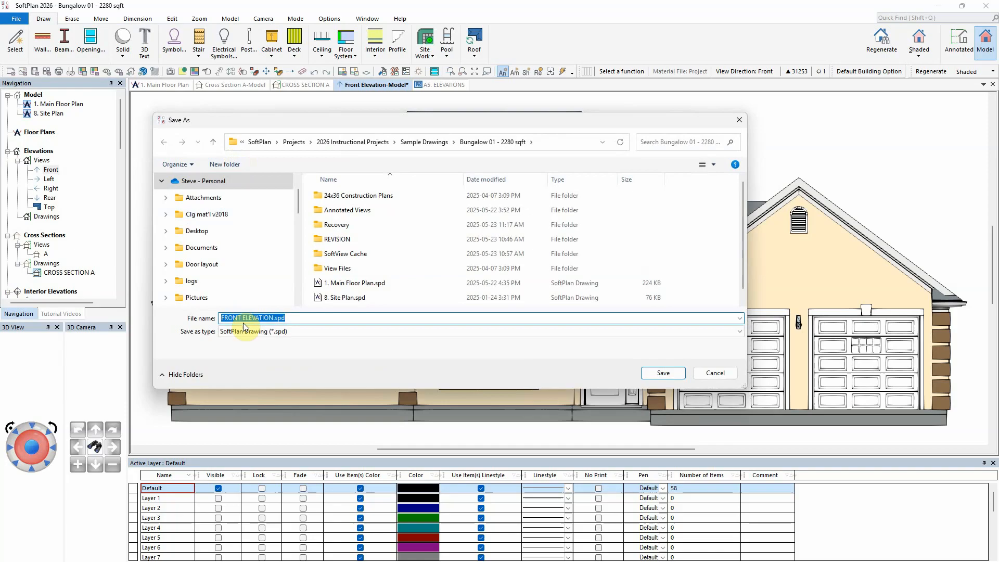
left_click(661, 373)
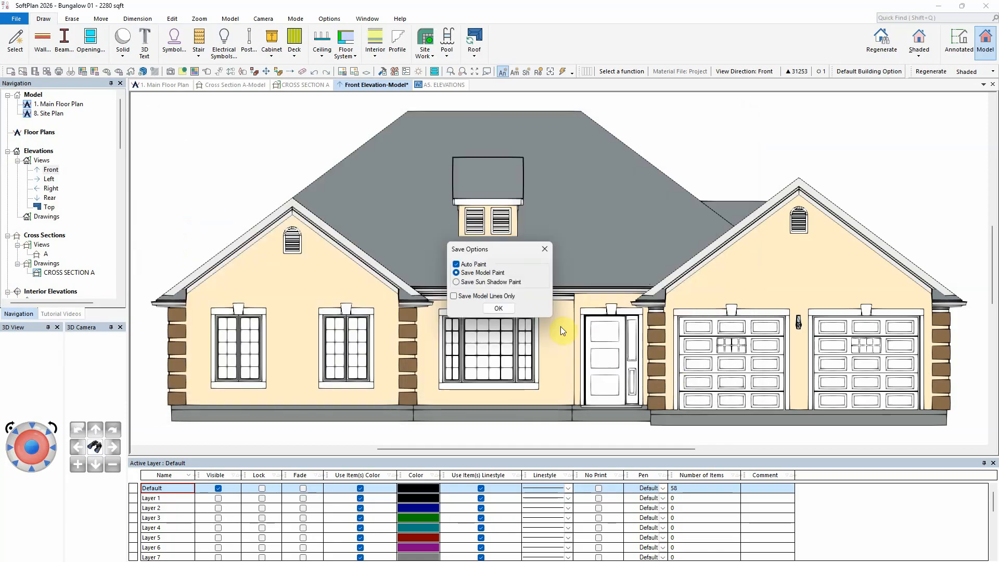
left_click(499, 308)
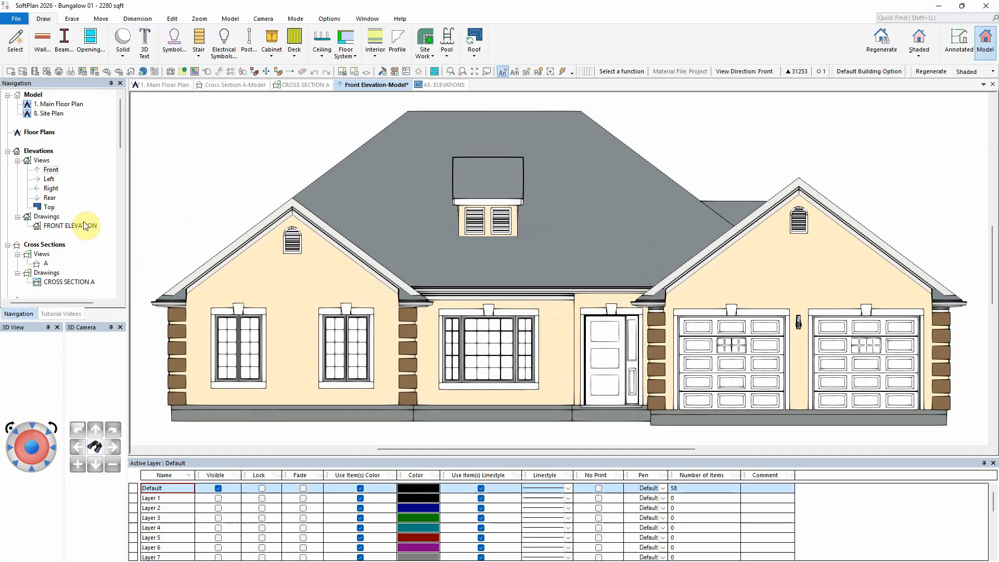
- Open the FRONT ELEVATION drawing and dismiss the casement window symbol settings
double_click(67, 225)
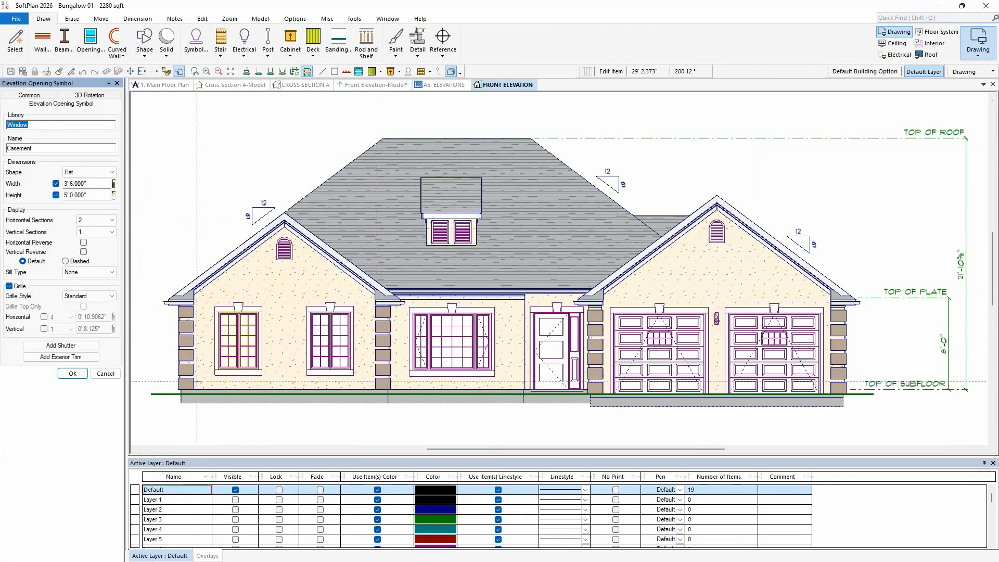
left_click(442, 85)
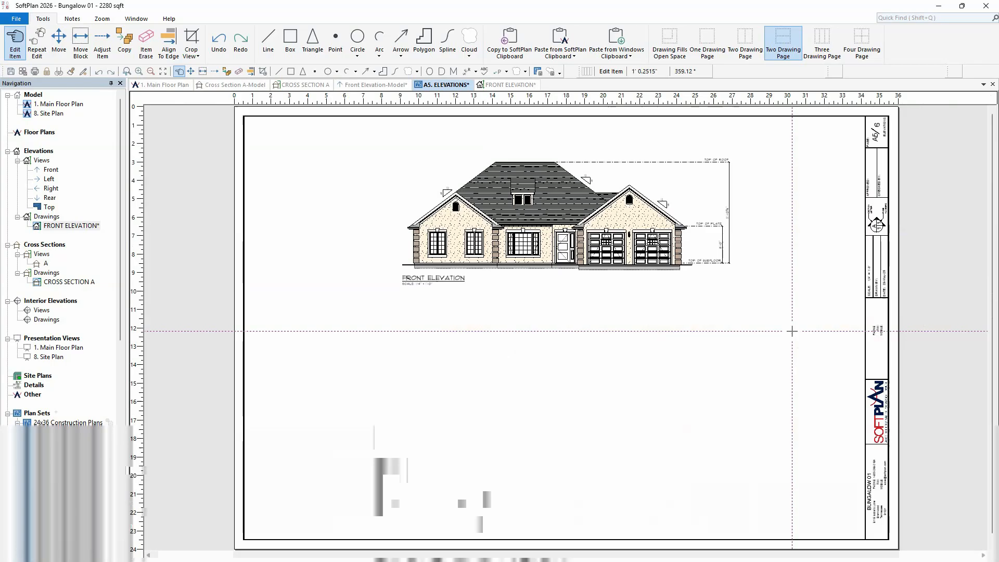
- Return to the Front Elevation-Model tab
left_click(375, 85)
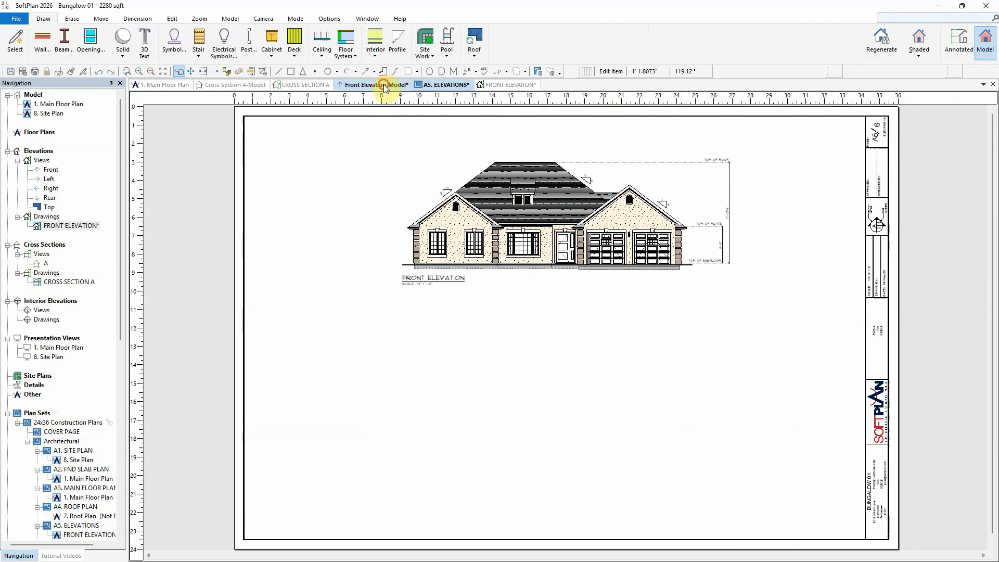
left_click(372, 85)
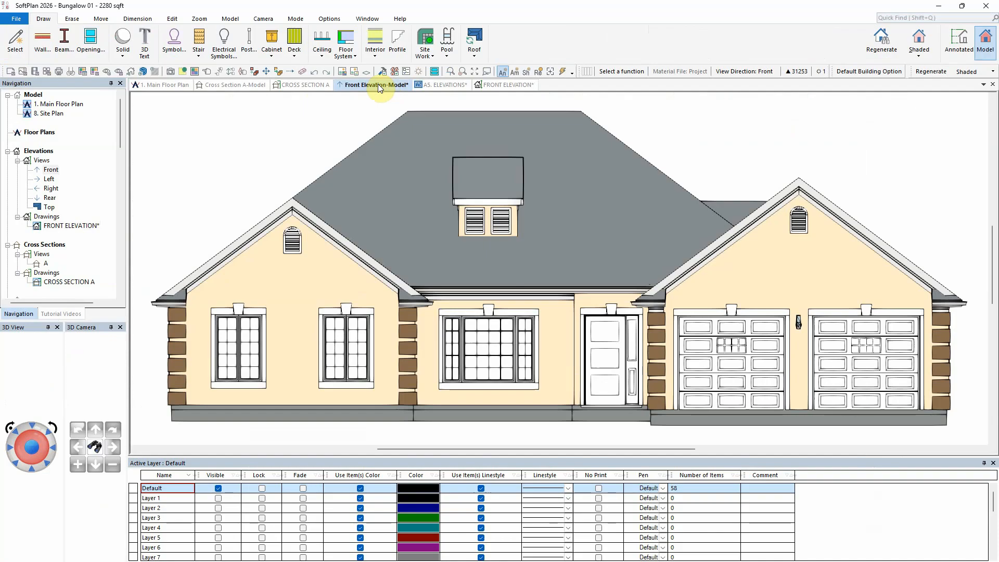
mouse_move(15, 20)
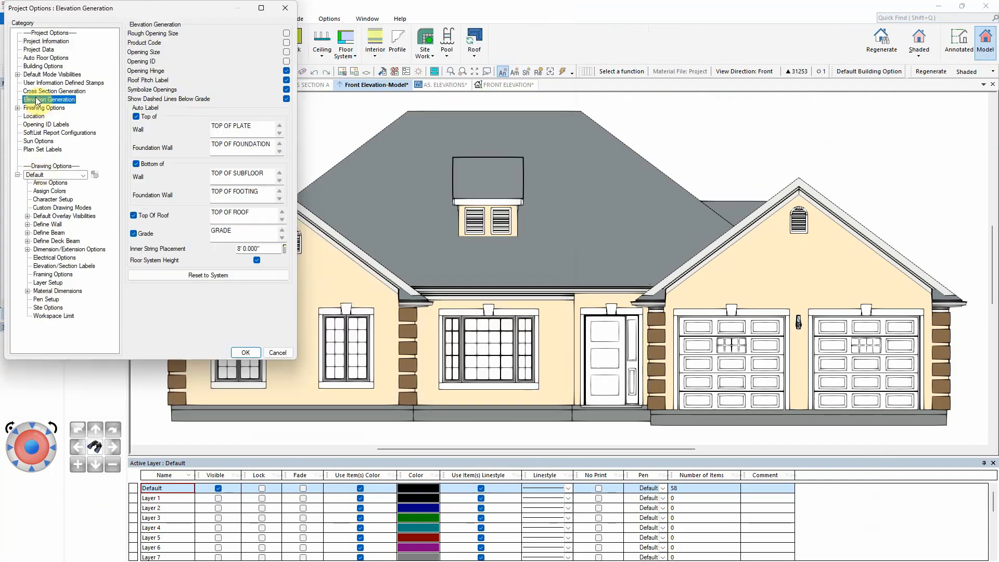
mouse_move(239, 94)
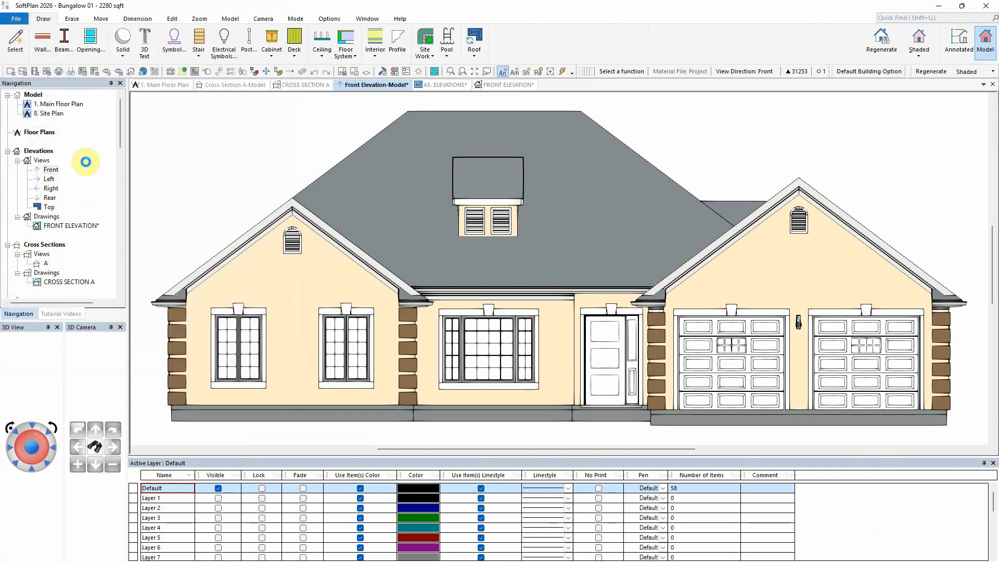
- Save the model as drawing 'FRONT ELEVATION v2' and select it in Elevations drawings
left_click(15, 18)
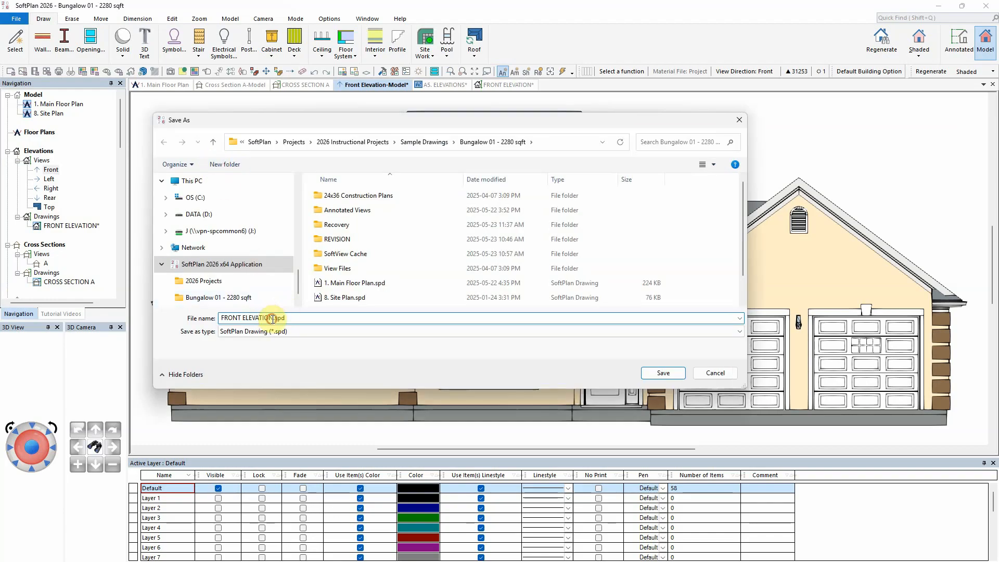
type("v2")
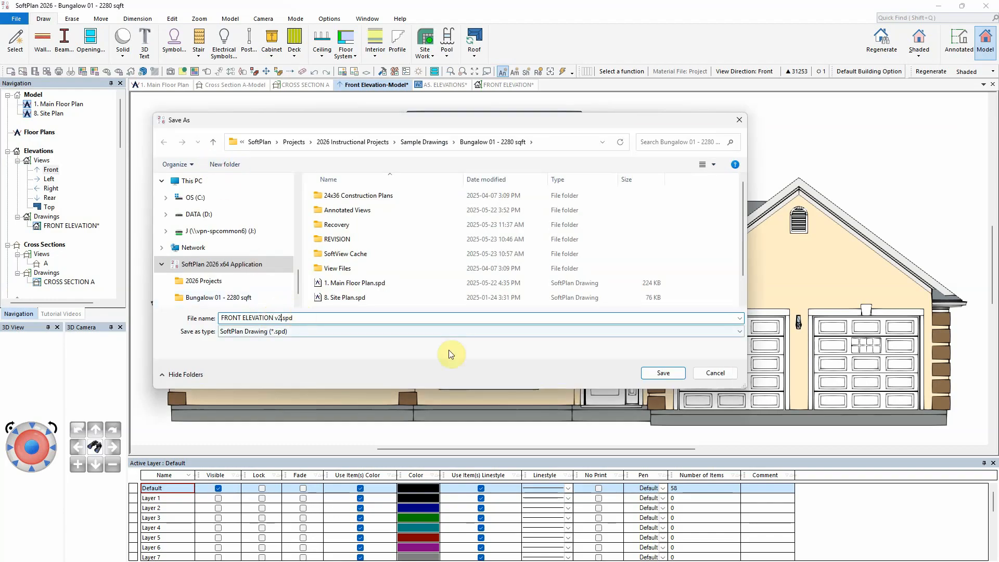
left_click(661, 373)
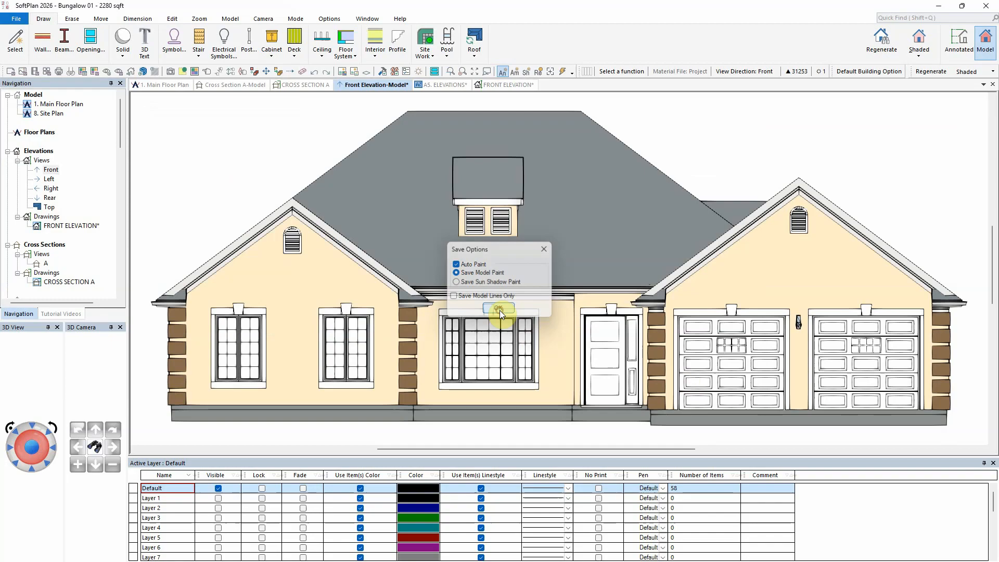
left_click(499, 310)
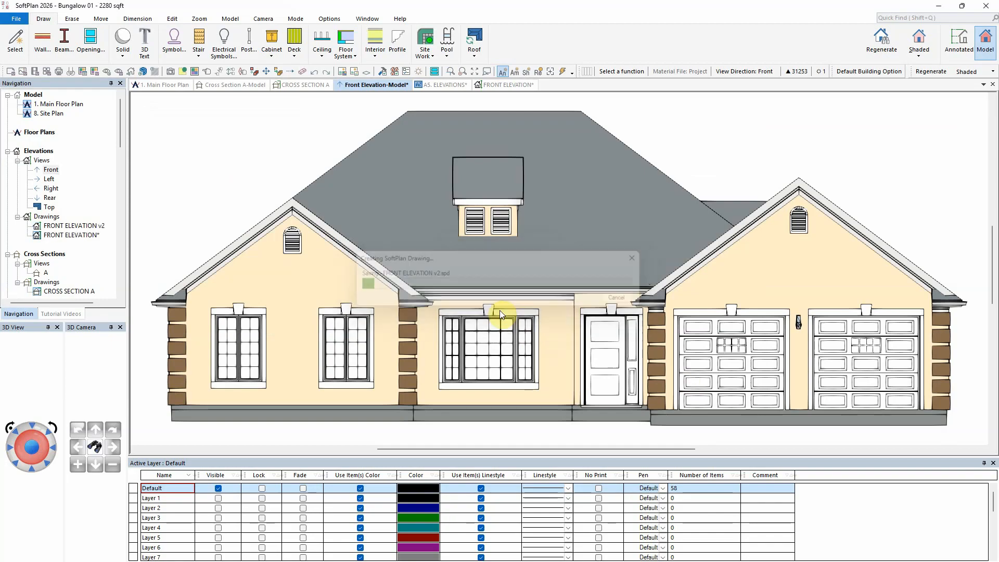
left_click(73, 225)
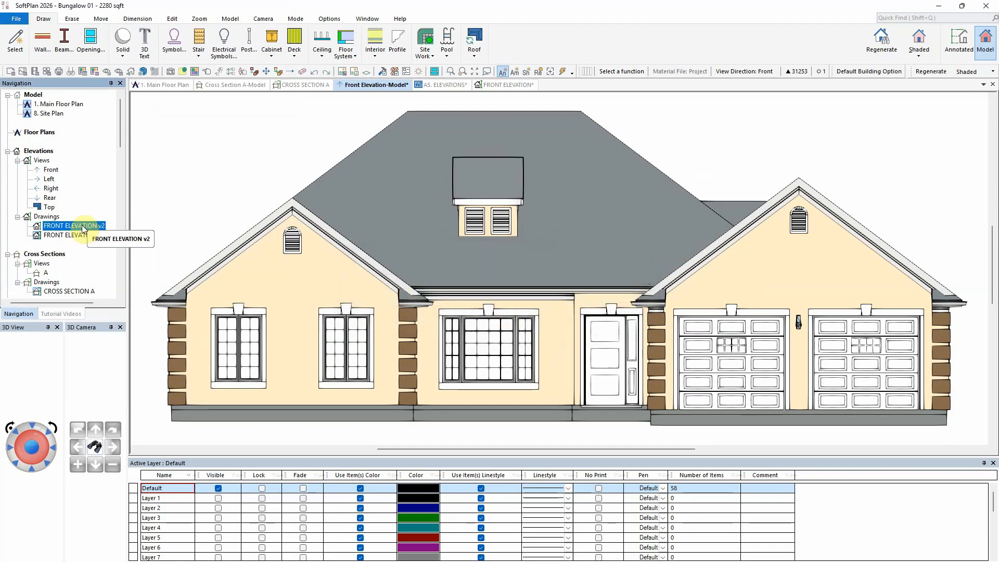
- Open FRONT ELEVATION v2 and set the Openings\Glazing Style layer active with pen 15 - 0.10
double_click(72, 225)
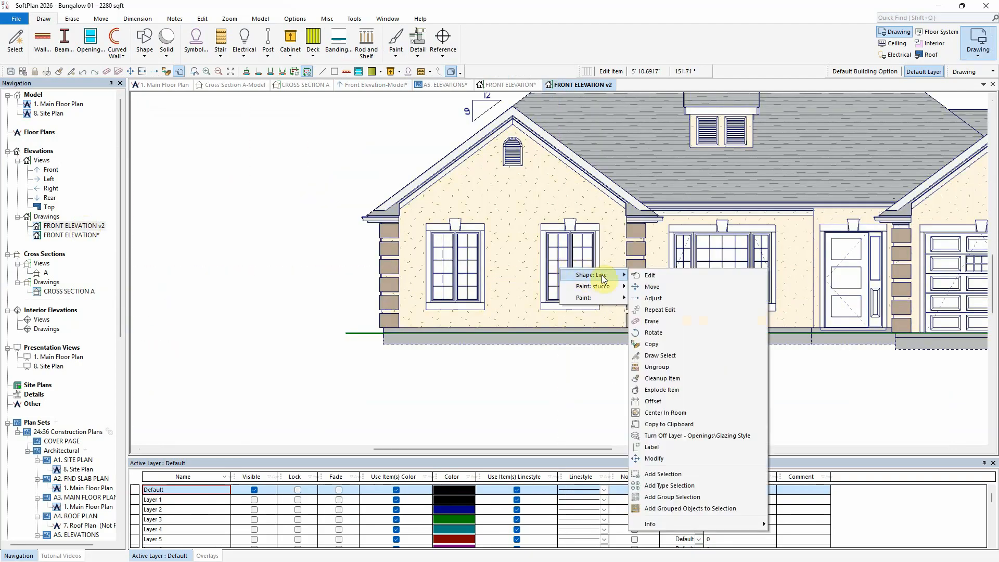
left_click(649, 274)
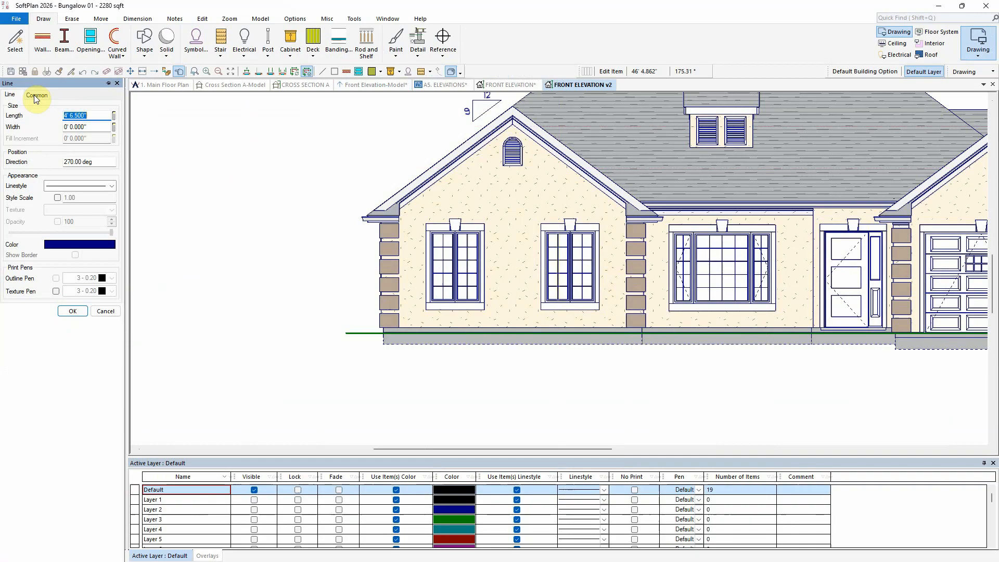
left_click(37, 94)
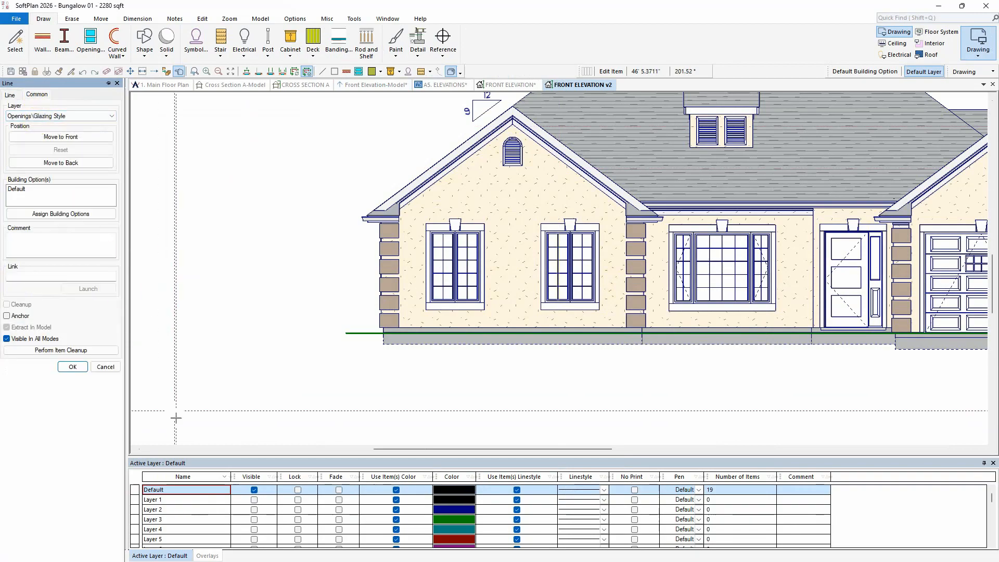
scroll("down", 3)
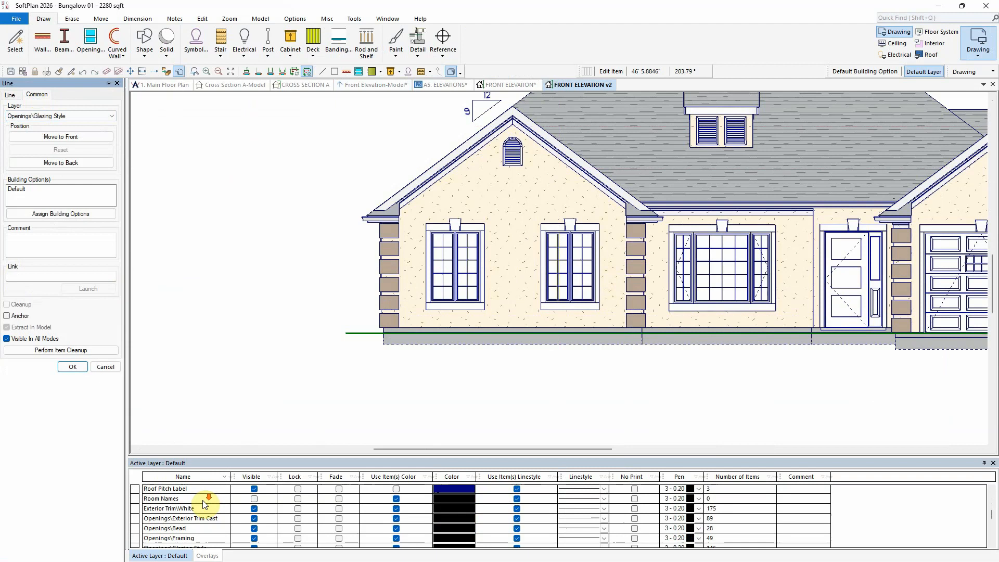
left_click(175, 516)
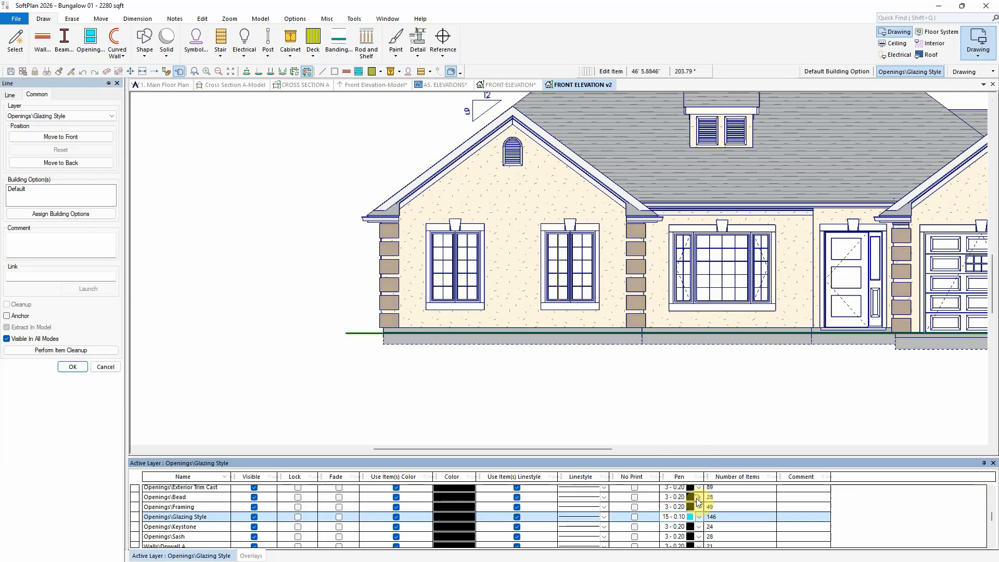
mouse_move(420, 120)
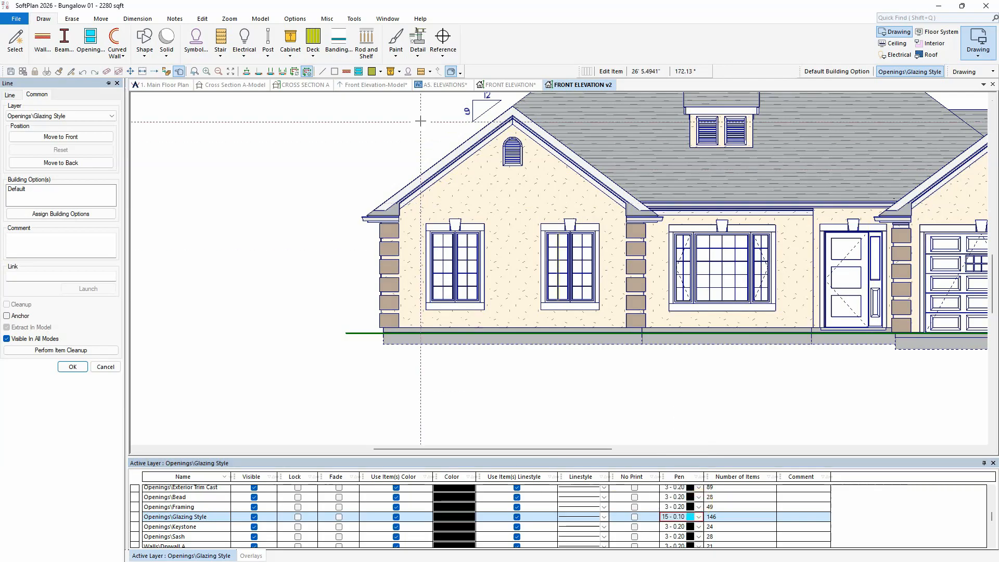
- Place FRONT ELEVATION v2 on the lower half of the A5 ELEVATIONS page
left_click(442, 85)
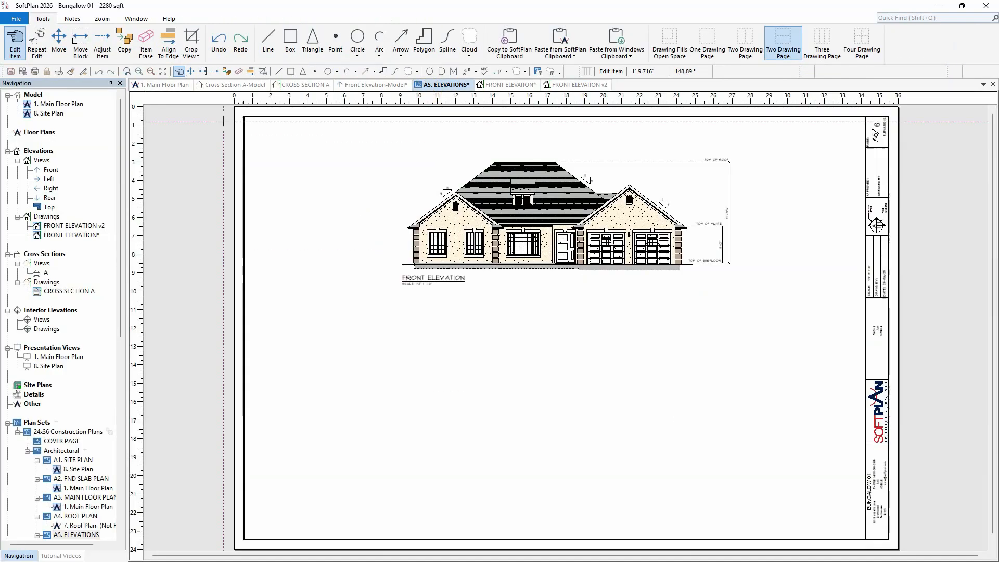
left_click(437, 355)
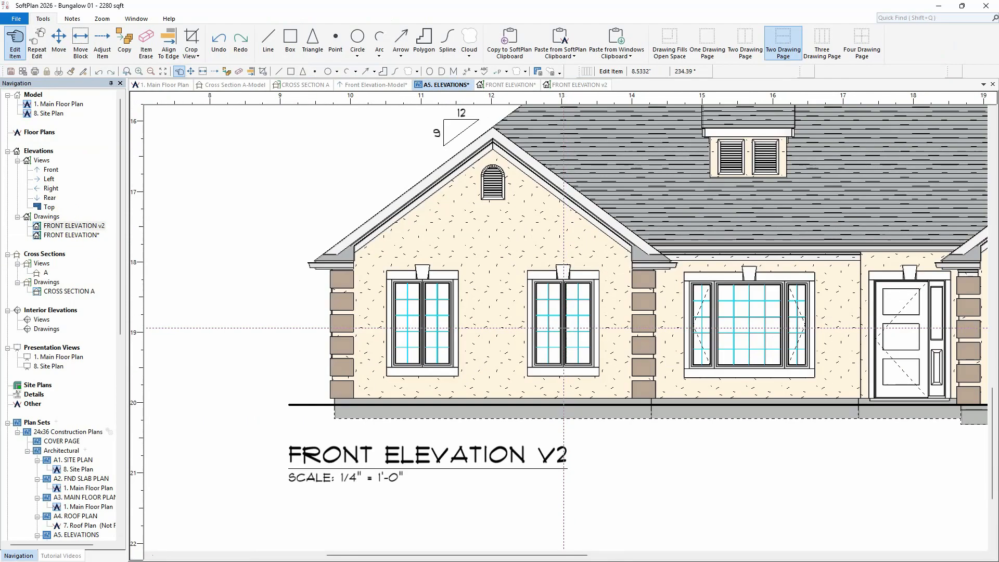
mouse_move(574, 342)
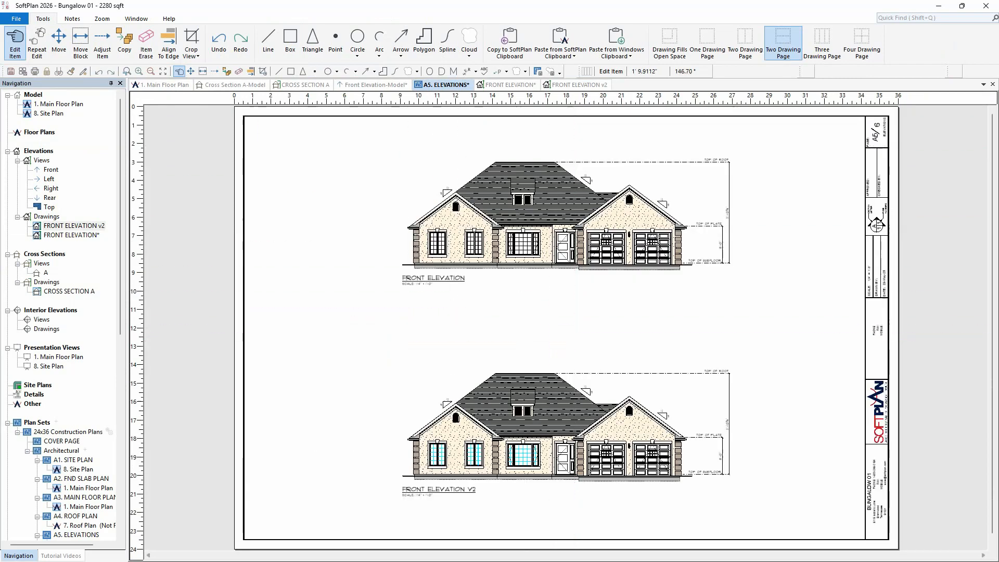
- In Cross Section A model, uncheck Symbolize Openings under Cross Section Generation
left_click(235, 84)
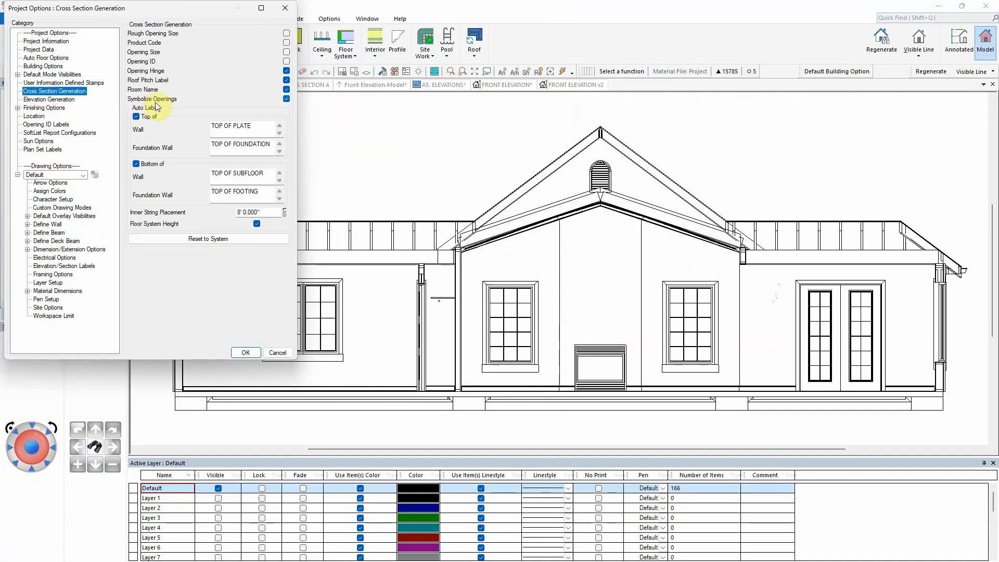
left_click(286, 99)
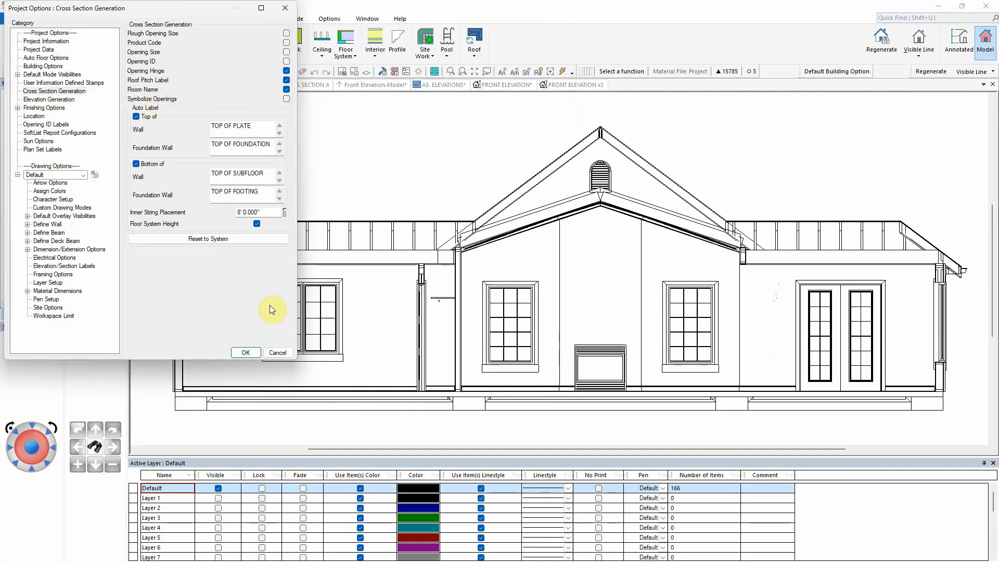
left_click(245, 352)
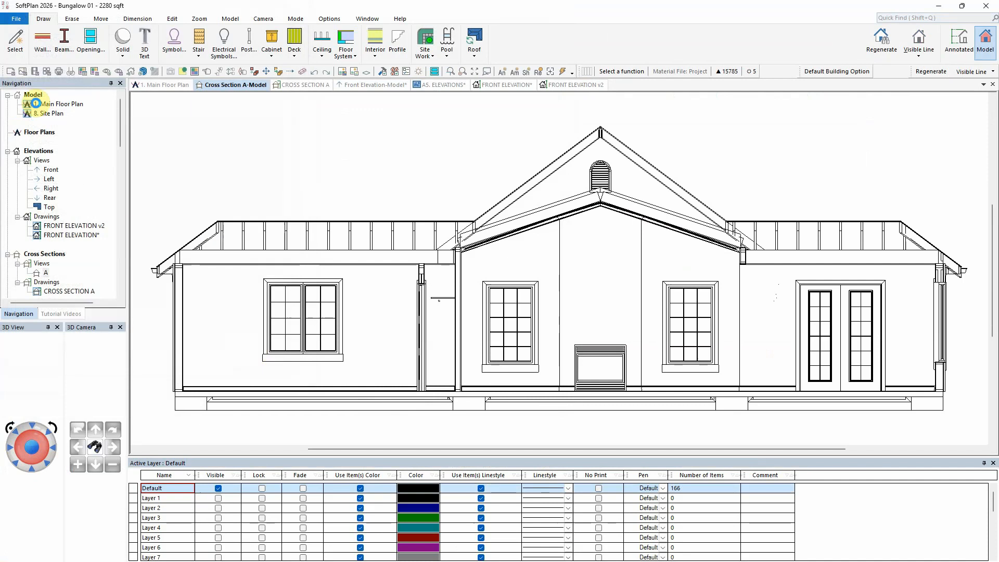